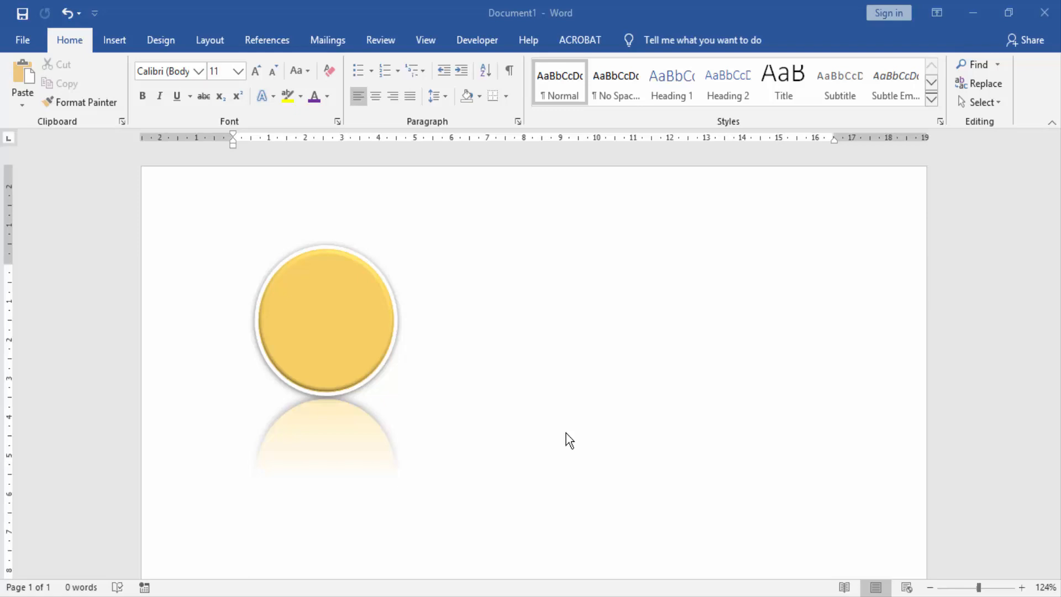
pyautogui.moveTo(345, 309)
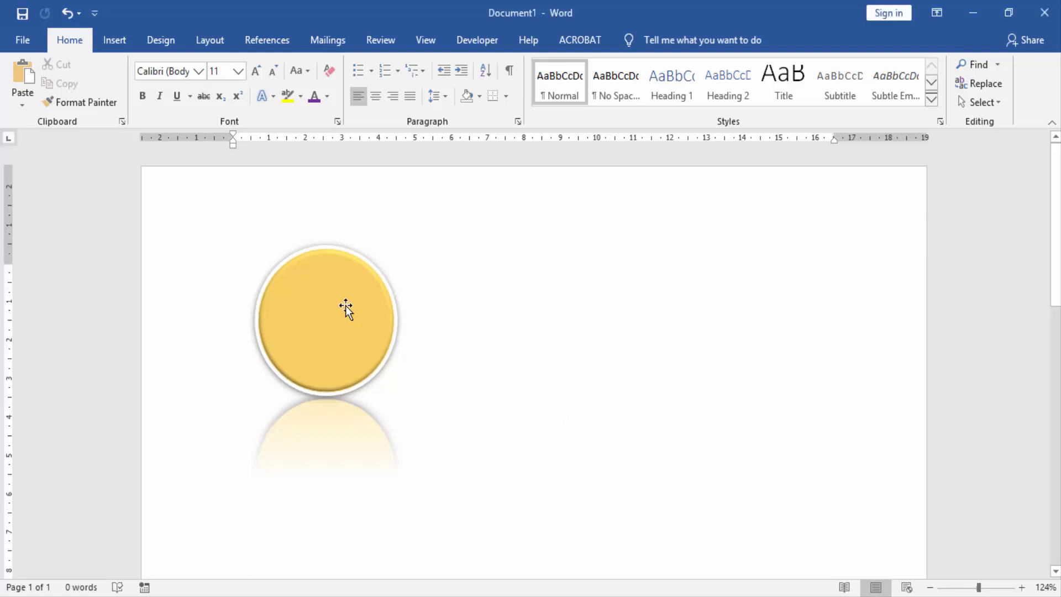
# - Nudge the yellow reflected circle slightly to the right on the page
pyautogui.click(325, 312)
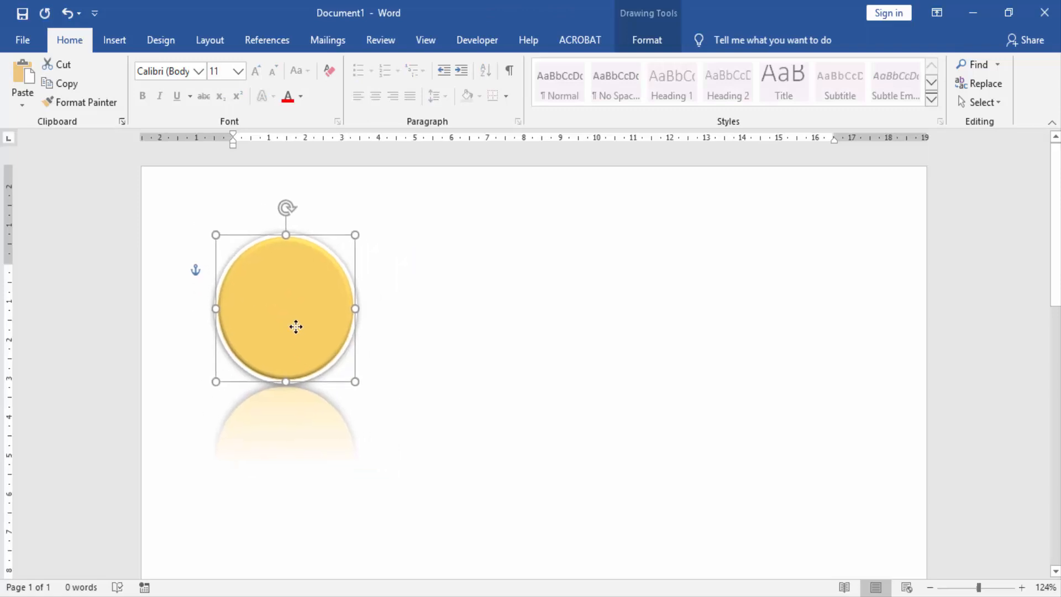
pyautogui.moveTo(285, 309); pyautogui.dragTo(297, 311)
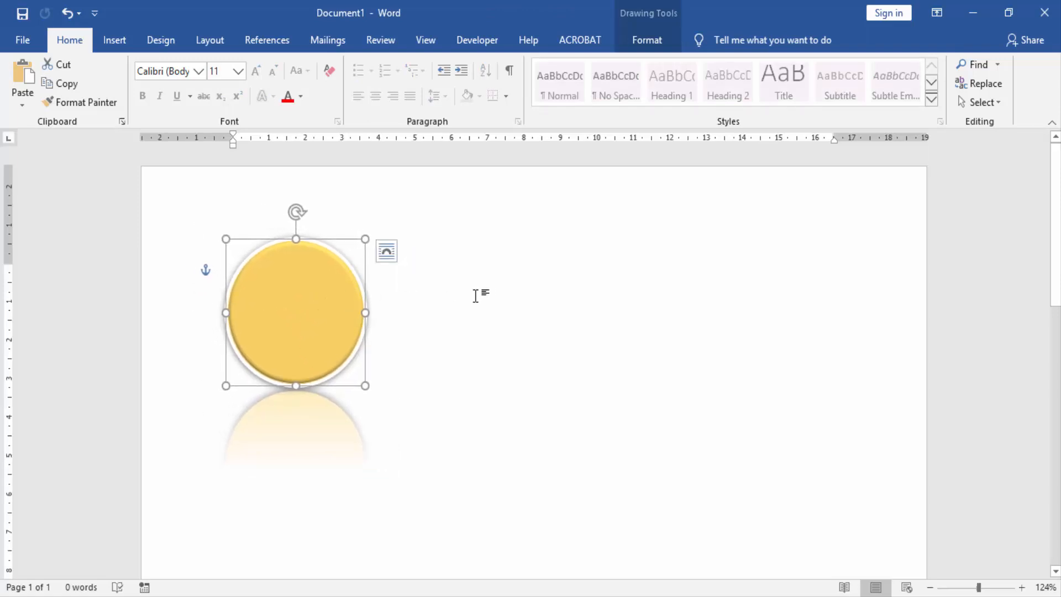
pyautogui.moveTo(497, 297)
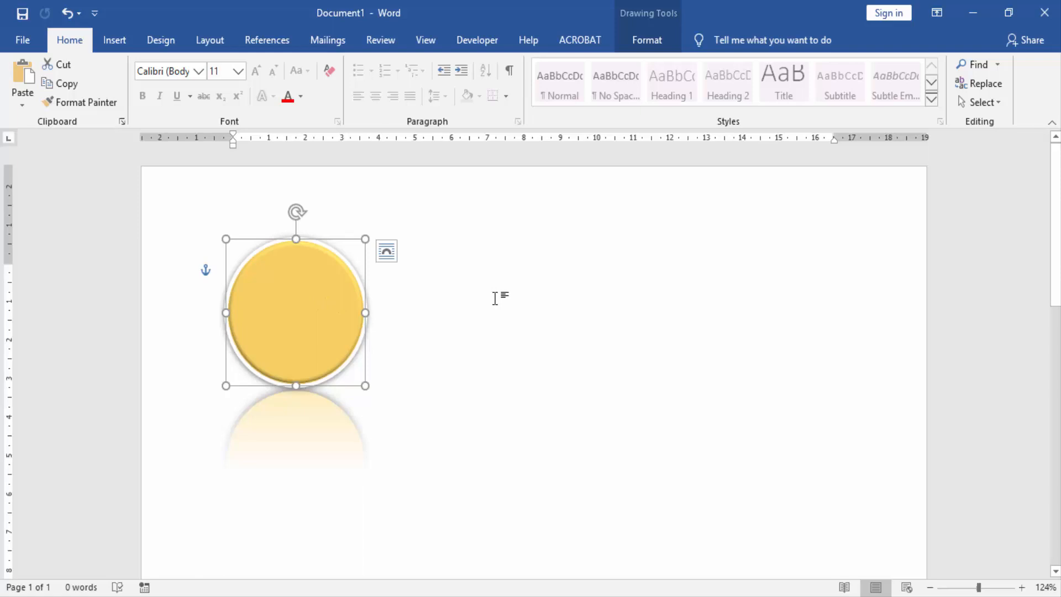
pyautogui.click(114, 40)
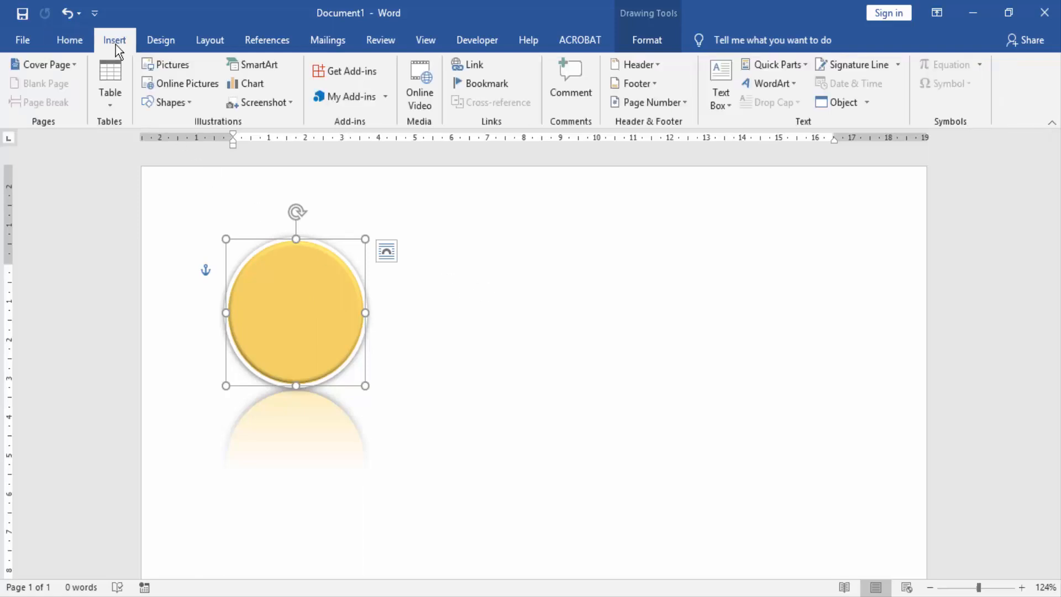
# - Draw a blue rectangle to the right of the circle, then select the circle as style source
pyautogui.click(168, 102)
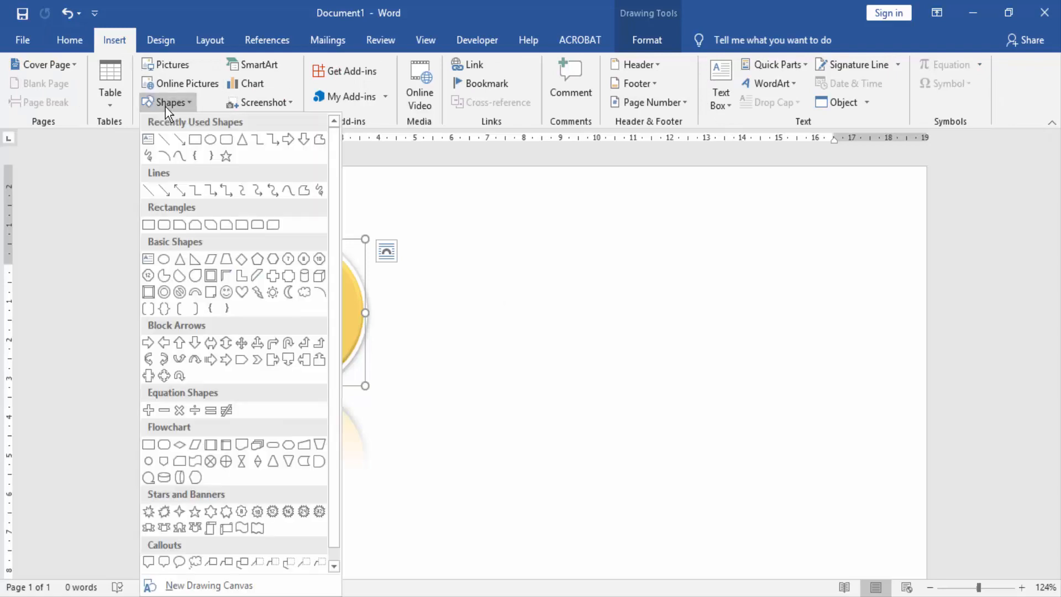
pyautogui.moveTo(196, 141)
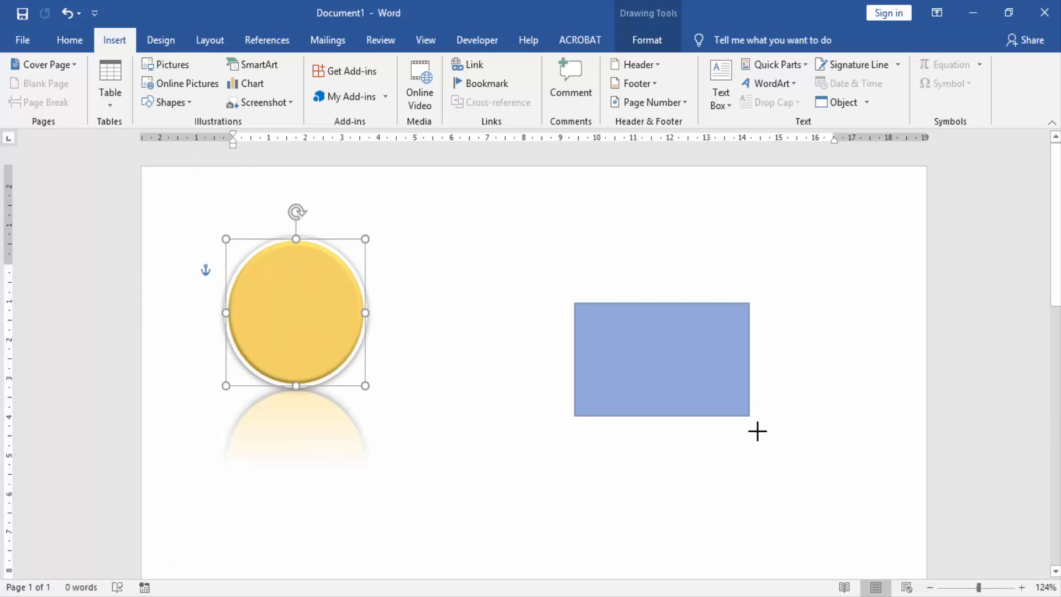
pyautogui.click(662, 358)
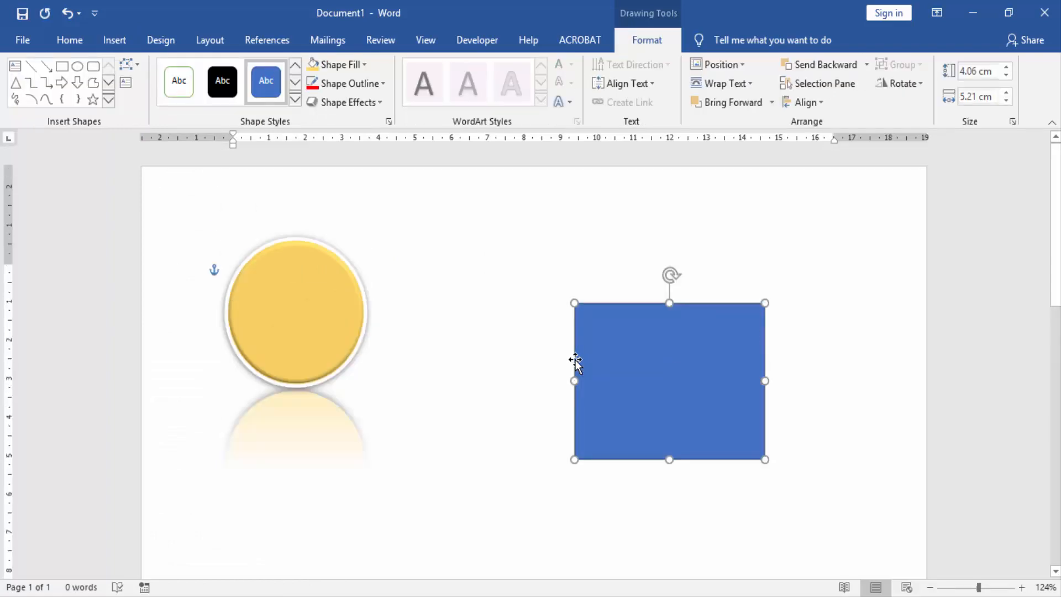
pyautogui.click(296, 311)
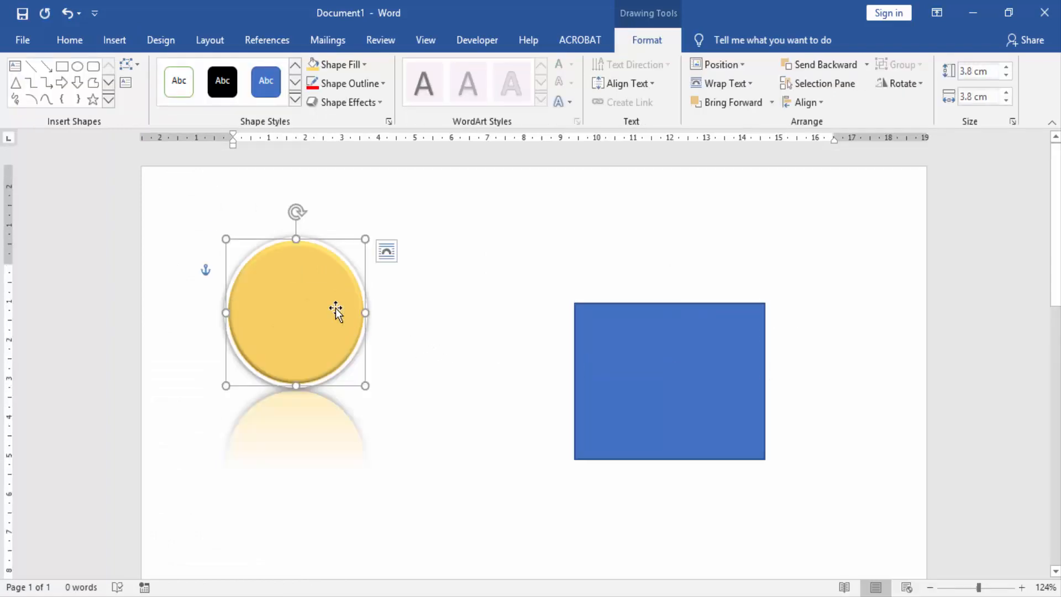
pyautogui.moveTo(310, 318)
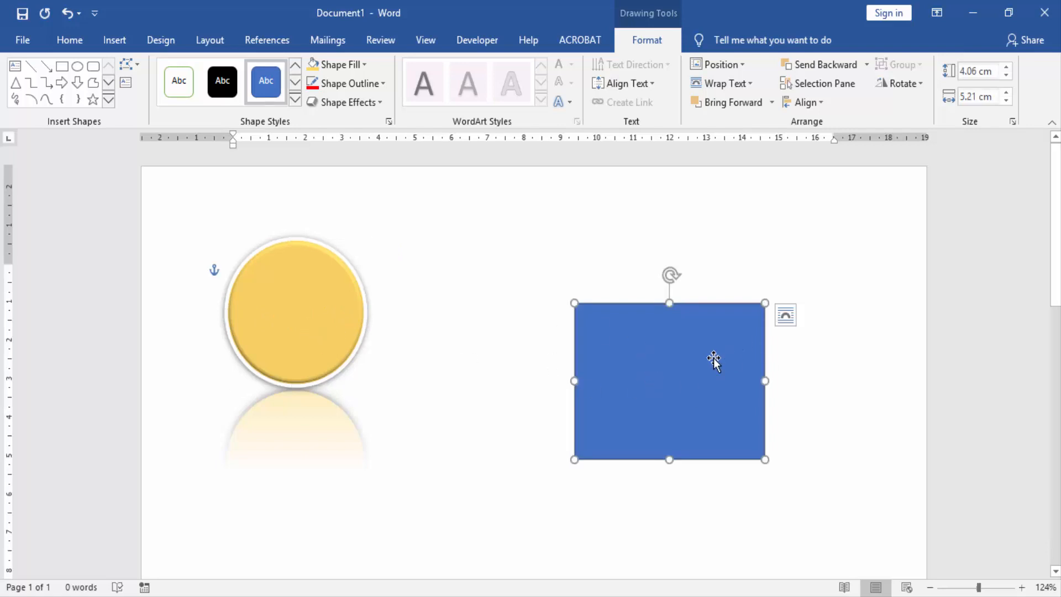
pyautogui.click(296, 312)
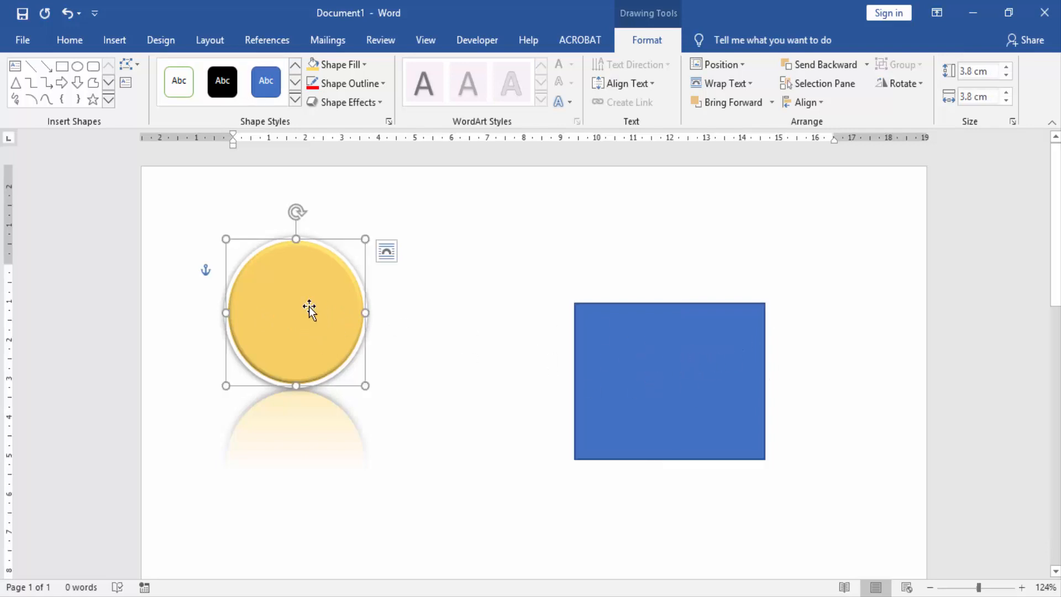
pyautogui.moveTo(69, 40)
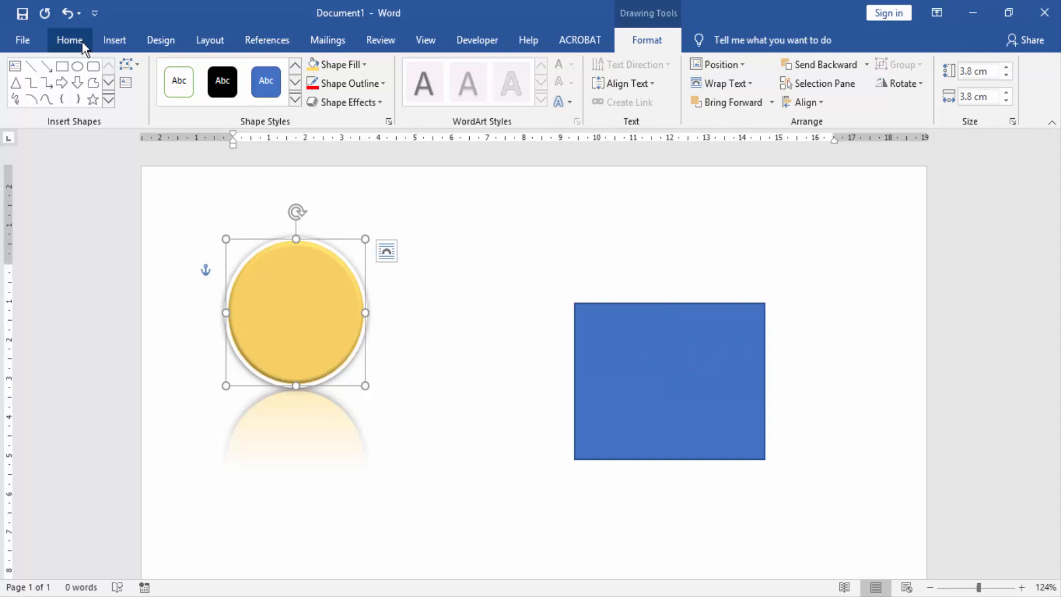
# - Use Format Painter to give the rectangle the circle's yellow fill, white border and reflection
pyautogui.click(69, 40)
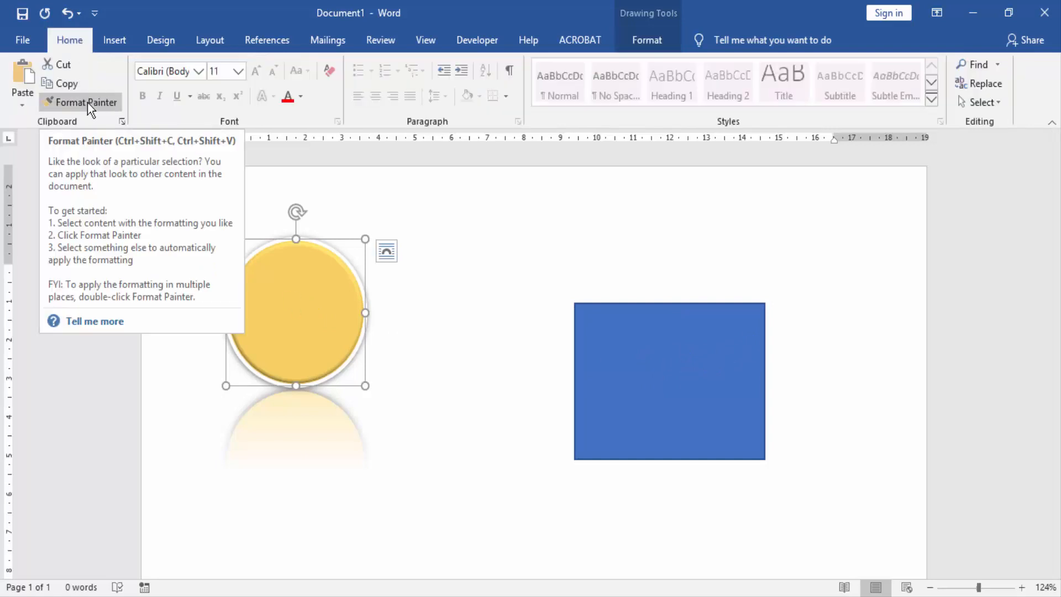
pyautogui.click(85, 102)
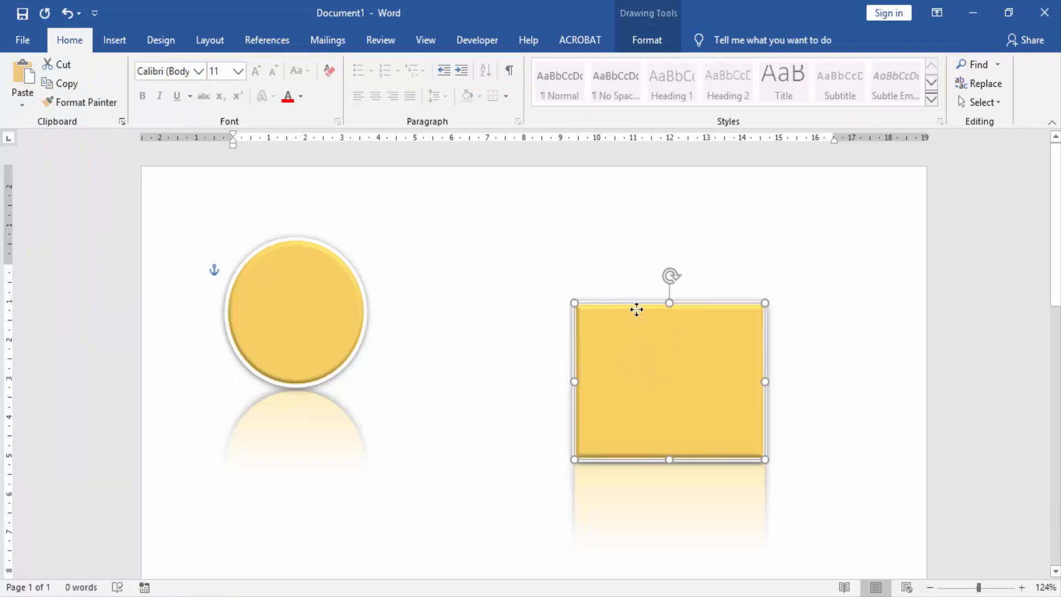
pyautogui.click(295, 312)
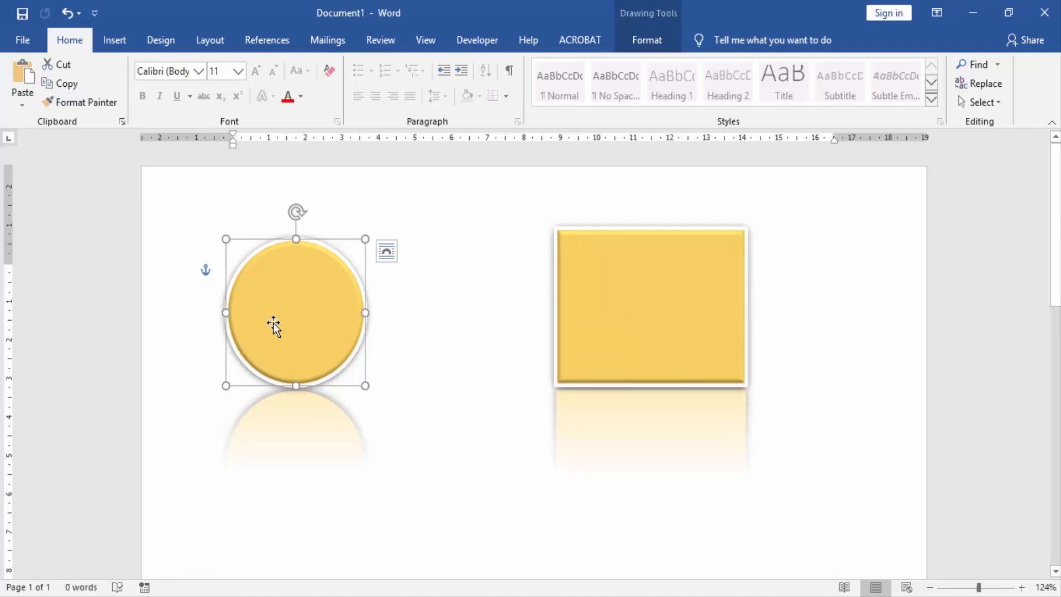
pyautogui.click(650, 305)
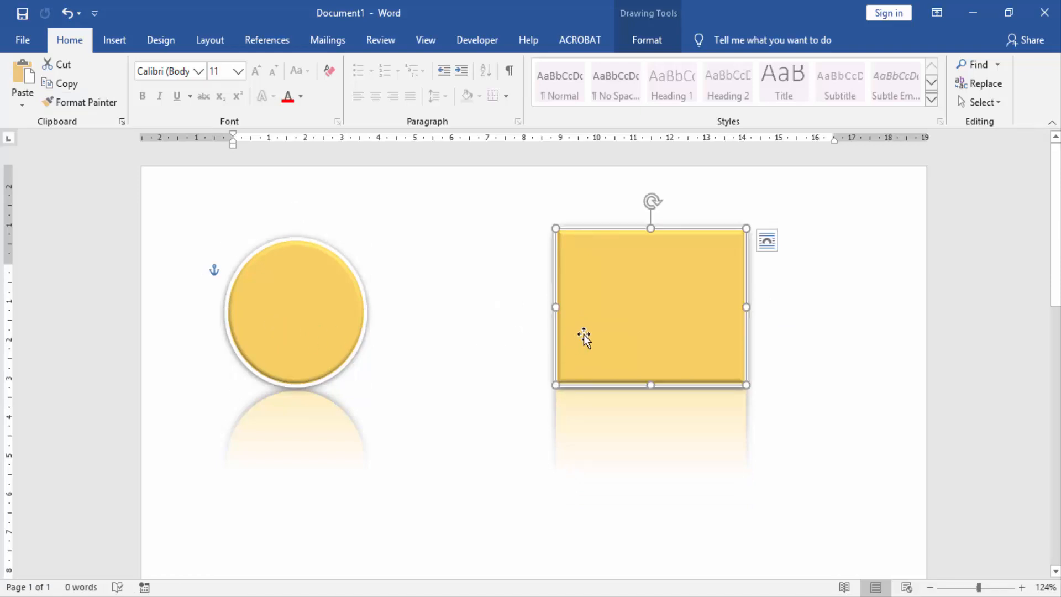
pyautogui.moveTo(637, 318)
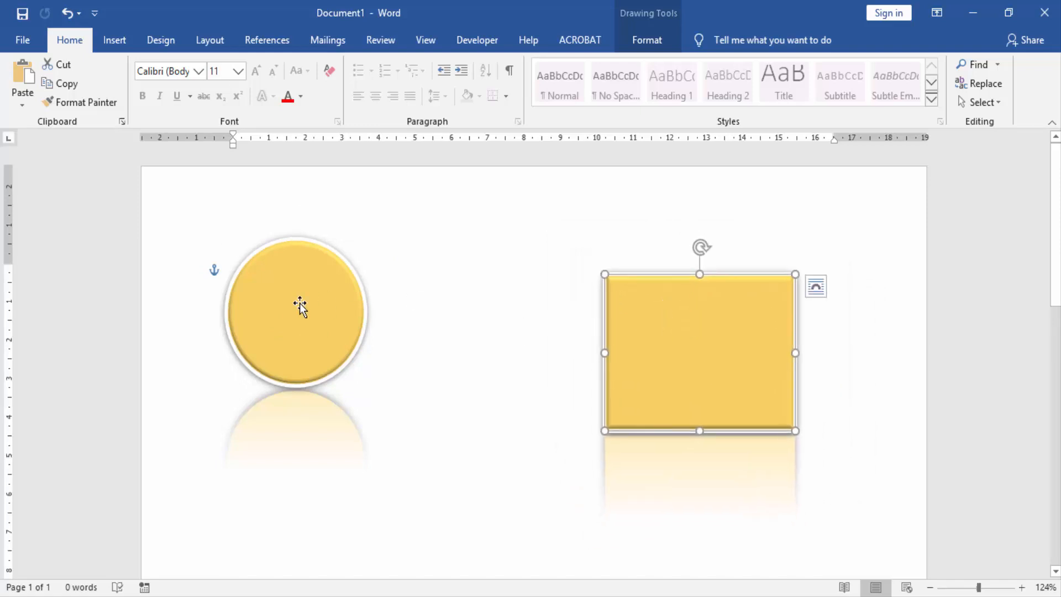
pyautogui.click(297, 312)
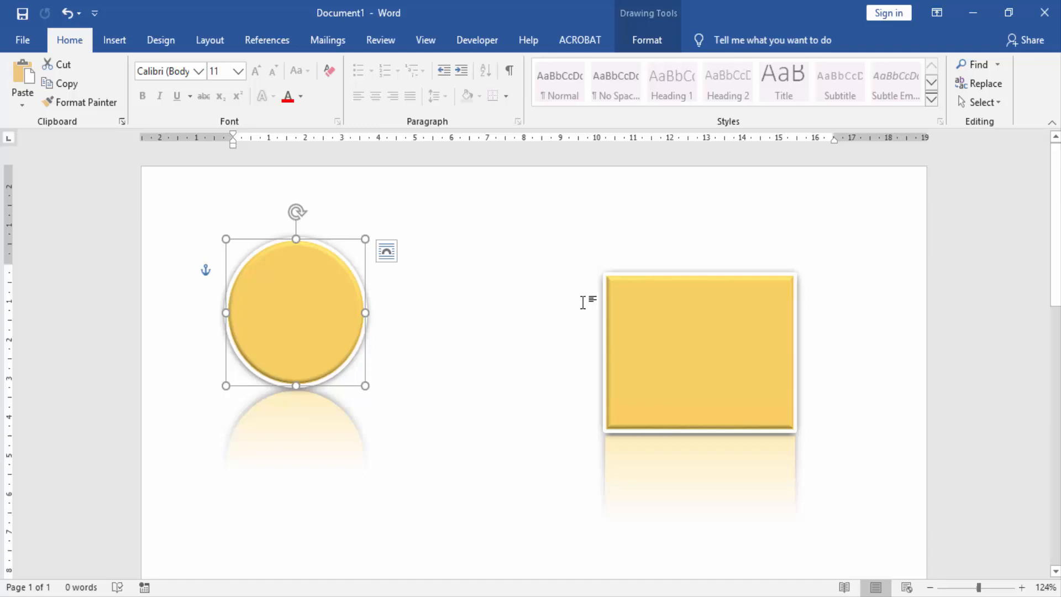
pyautogui.moveTo(194, 147)
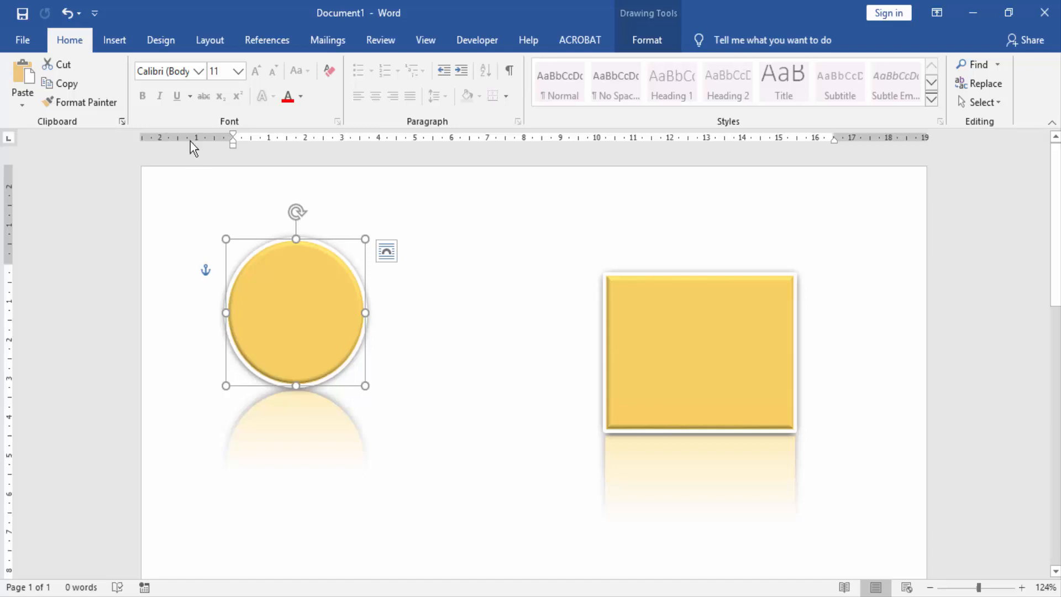
# - Draw a blue block arc between the circle and the restyled rectangle
pyautogui.click(169, 102)
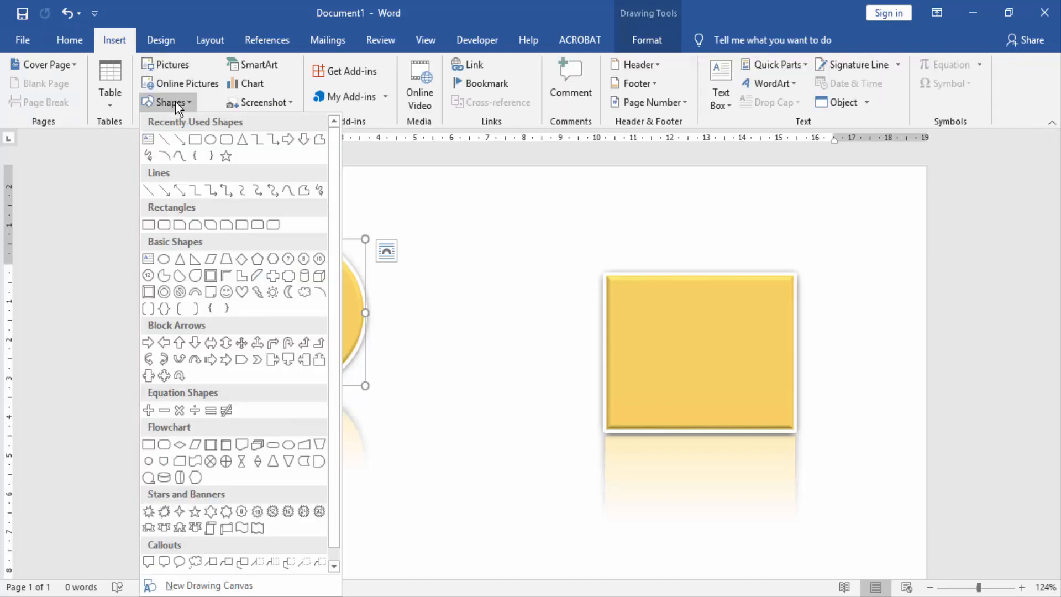
pyautogui.moveTo(200, 292)
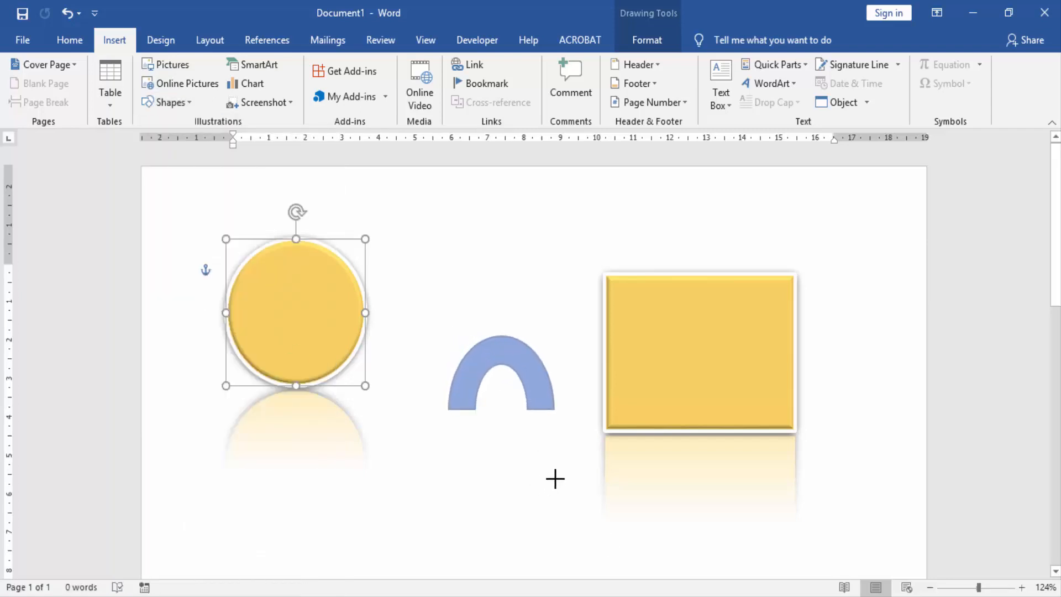
pyautogui.click(501, 372)
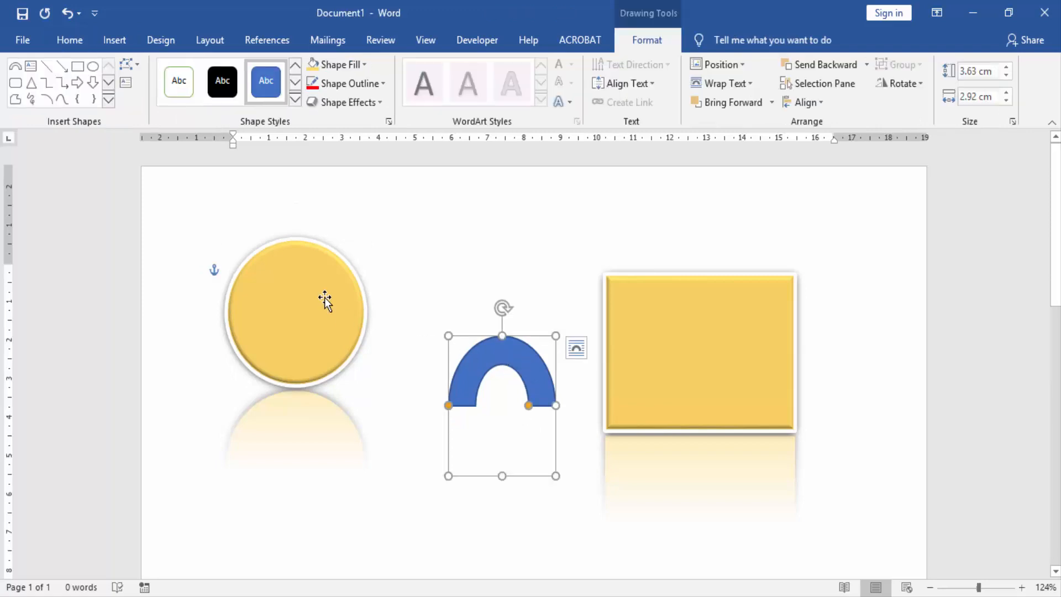
# - Use Format Painter to give the arc the circle's yellow, white-bordered, reflected style
pyautogui.click(325, 300)
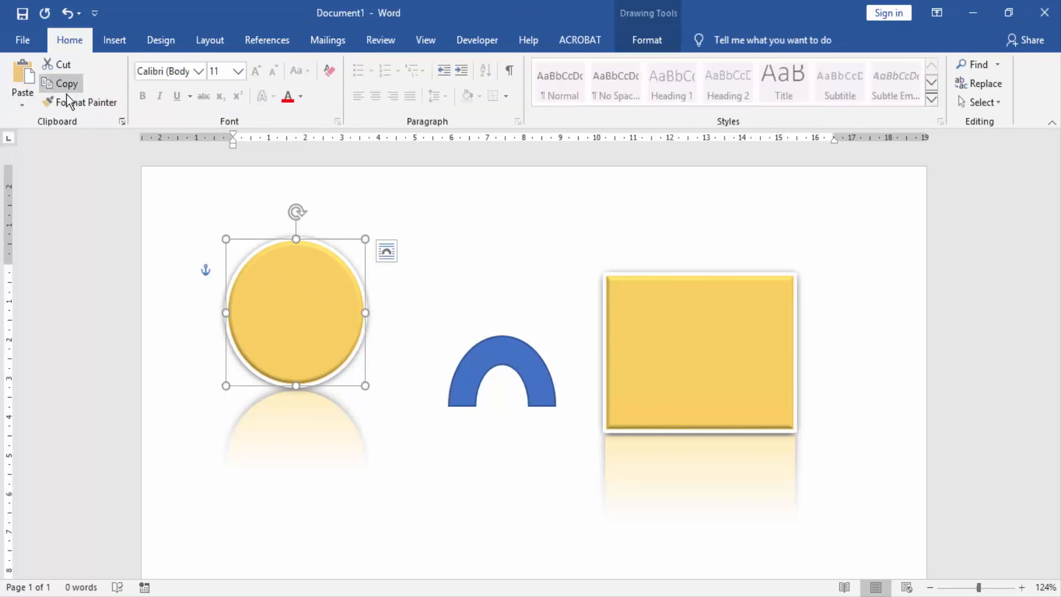
pyautogui.click(502, 369)
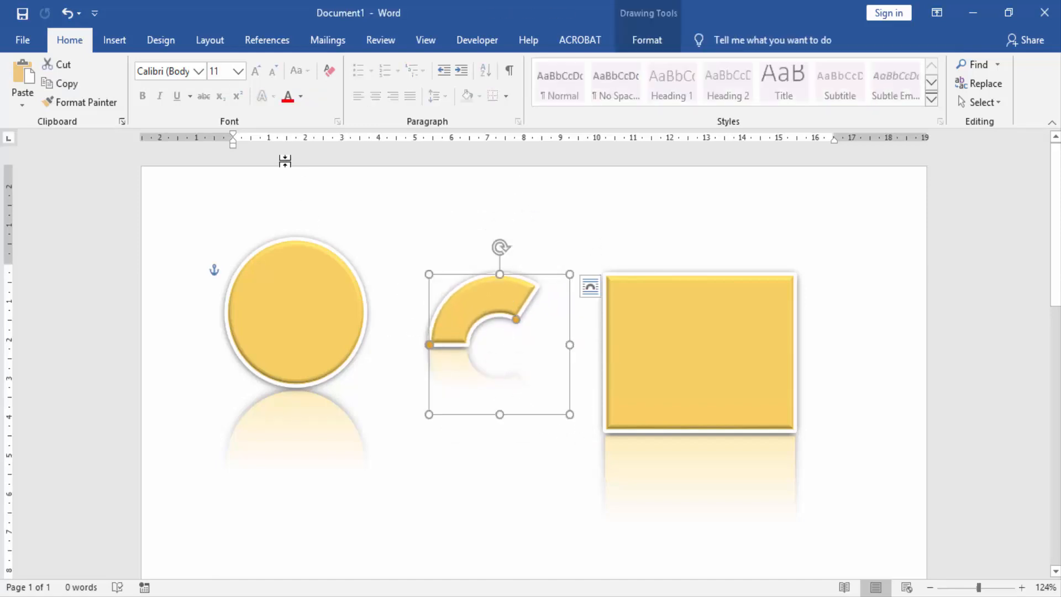
pyautogui.click(114, 39)
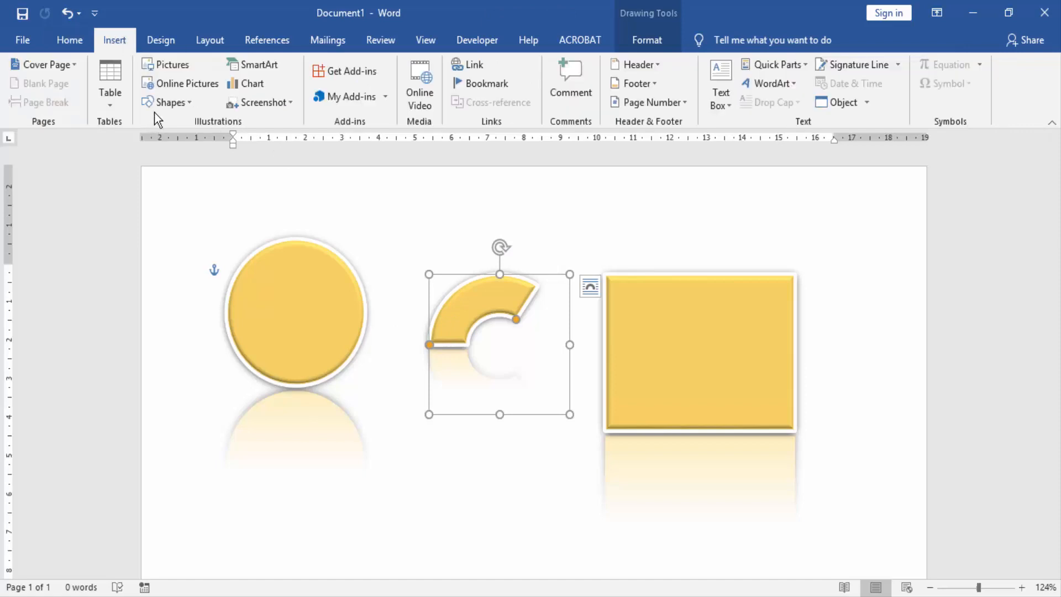
# - Draw a heart below the shapes and Format-Paint the arch's yellow reflected style onto it
pyautogui.click(169, 102)
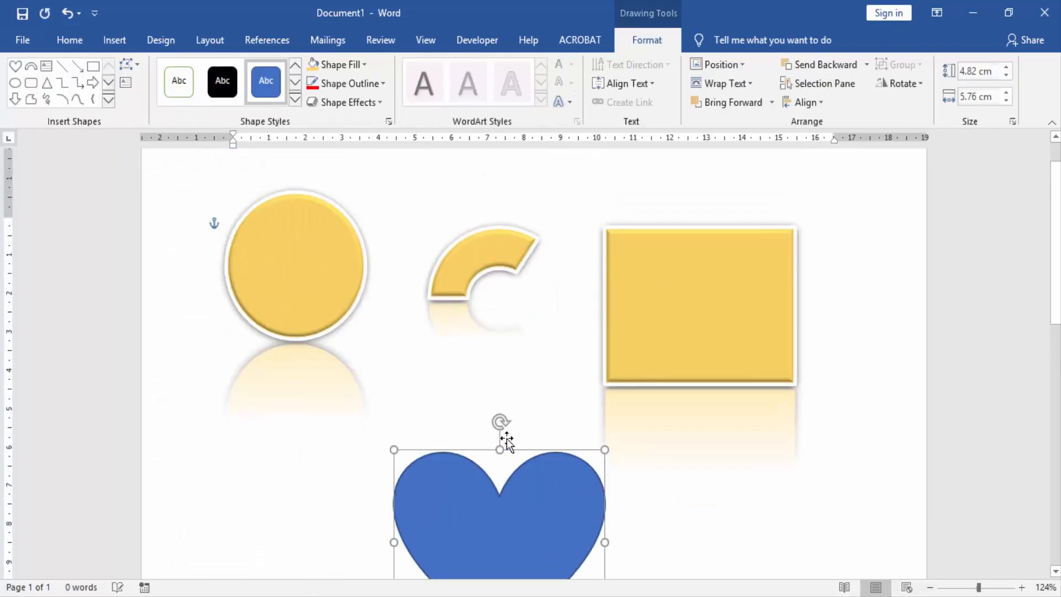
pyautogui.click(483, 271)
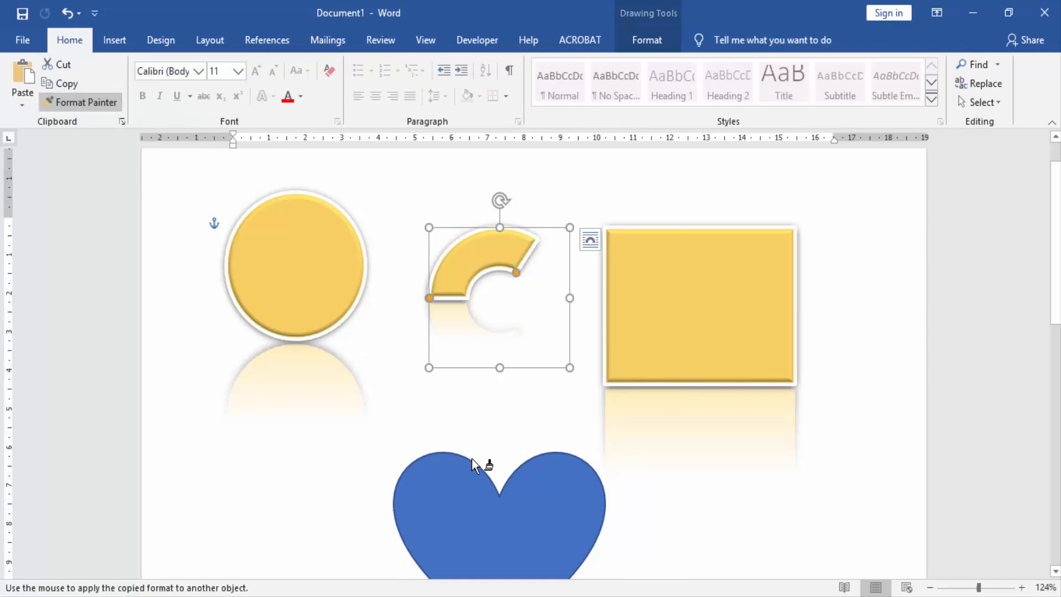
pyautogui.click(476, 465)
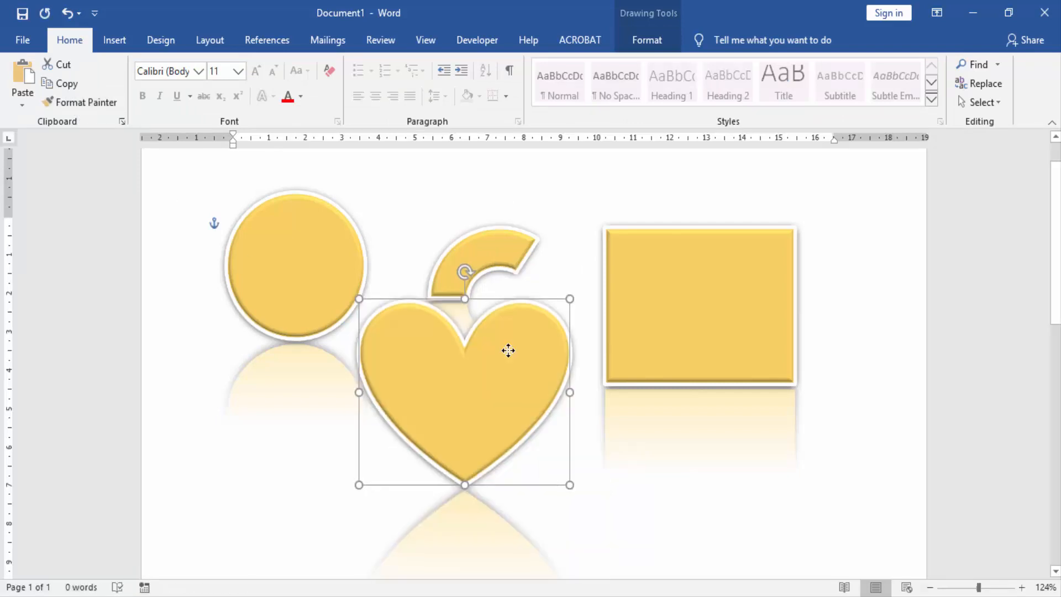